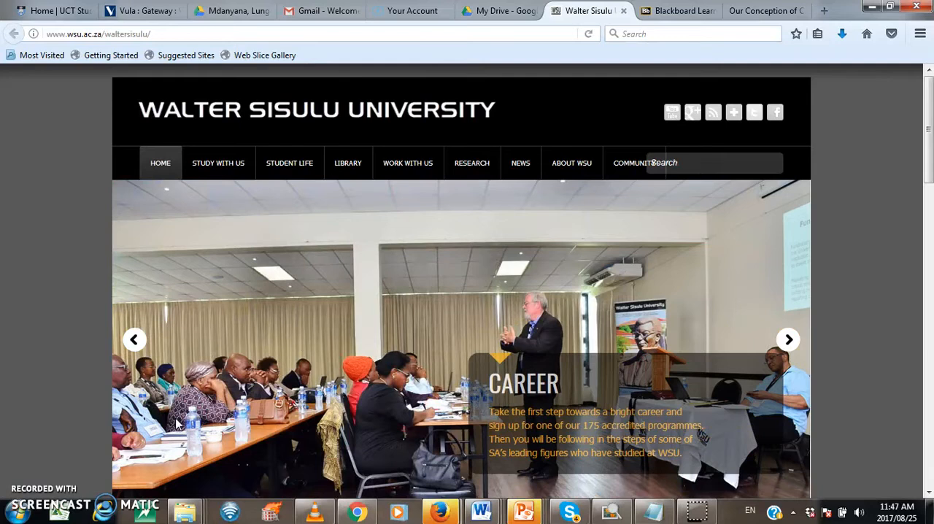
Step: Scroll the WSU home page down to the Connect Me section with the WiSeUp tile
{"action": "left_click", "coordinate": [124, 33]}
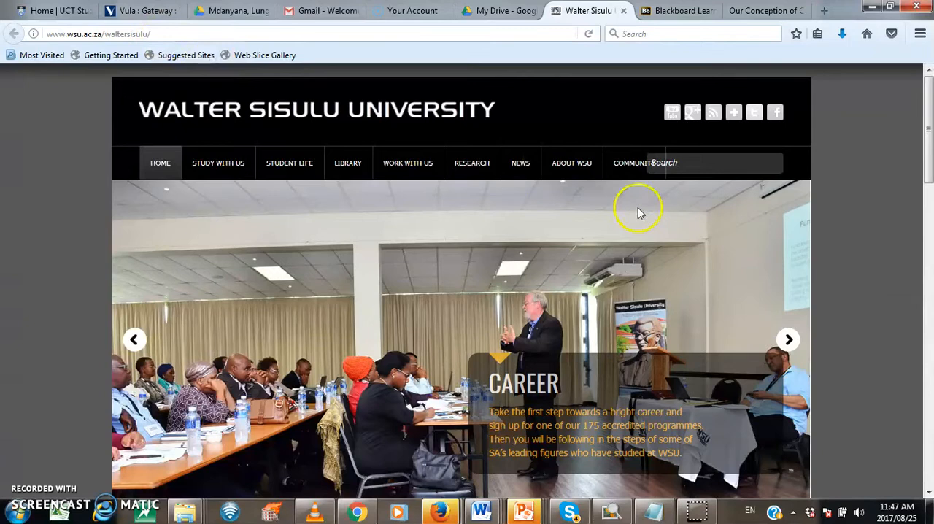
{"action": "scroll", "scroll_direction": "down", "scroll_amount": 3}
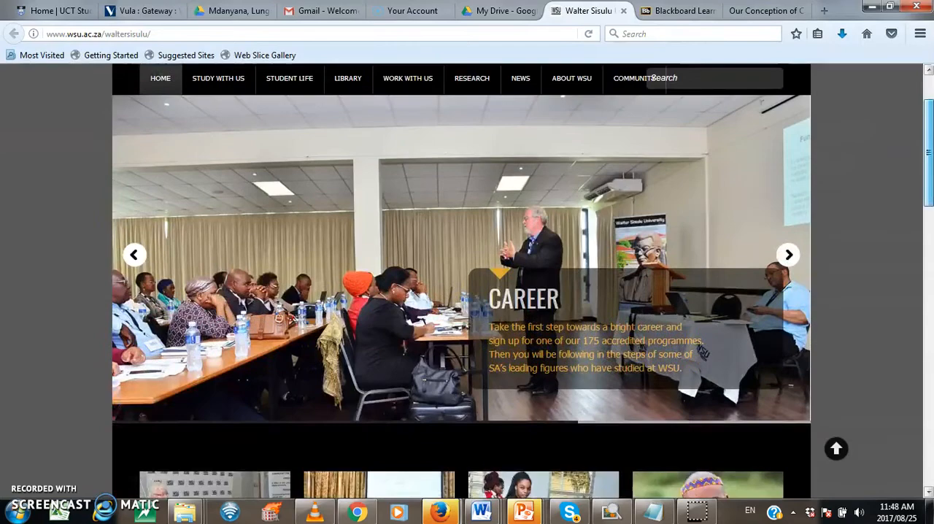
{"action": "scroll", "scroll_direction": "down", "scroll_amount": 3}
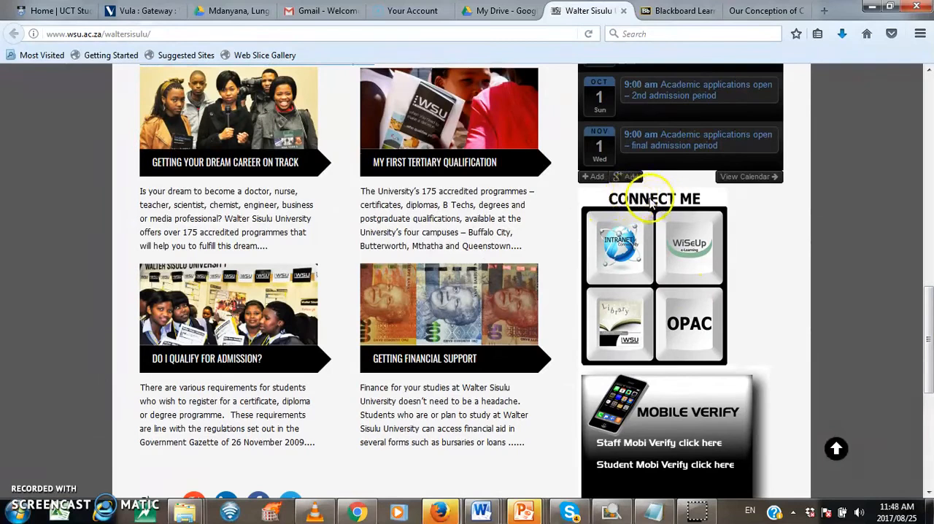
{"action": "mouse_move", "coordinate": [648, 198]}
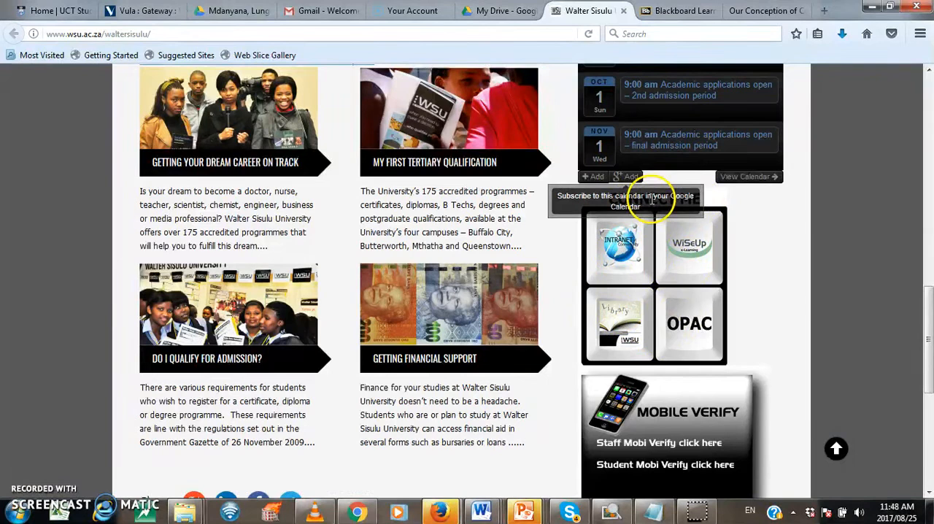
{"action": "mouse_move", "coordinate": [689, 246]}
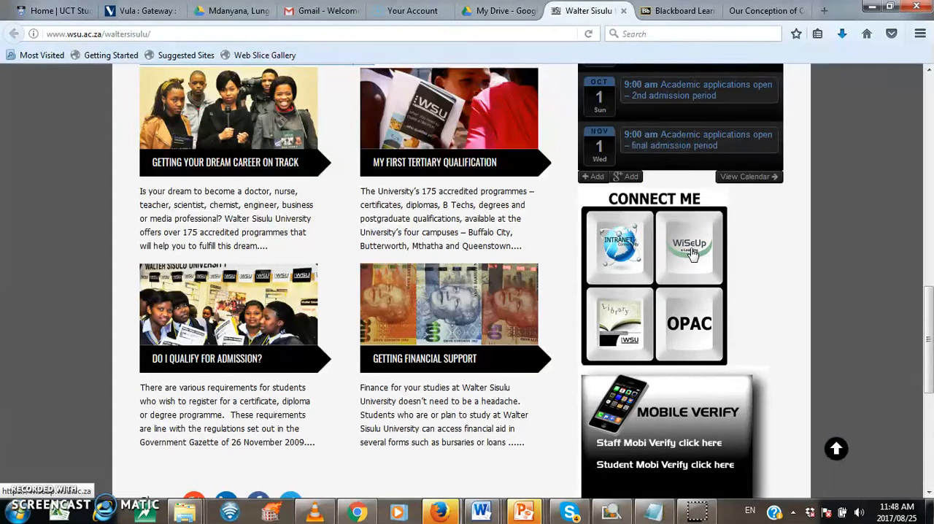
Step: Go to WiSeUp and enter the student number starting 217 and the password
{"action": "left_click", "coordinate": [688, 246]}
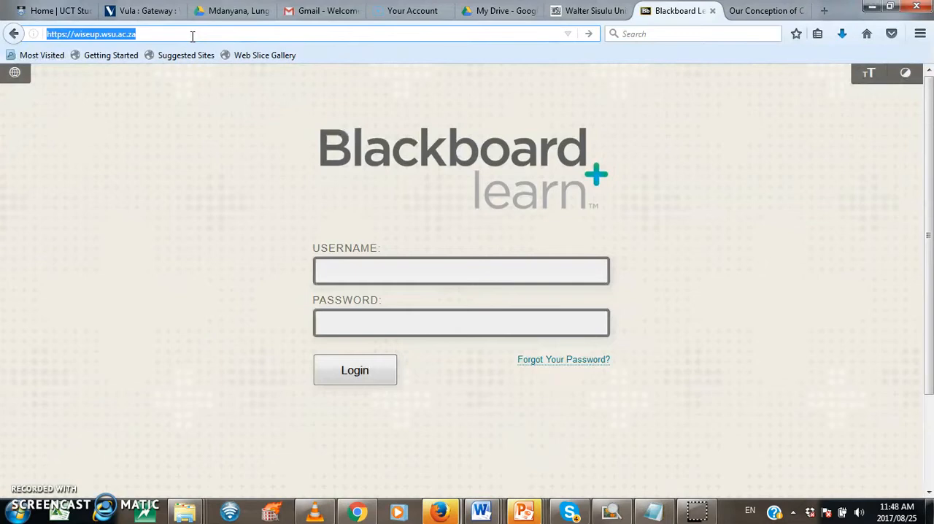
{"action": "left_click", "coordinate": [460, 270]}
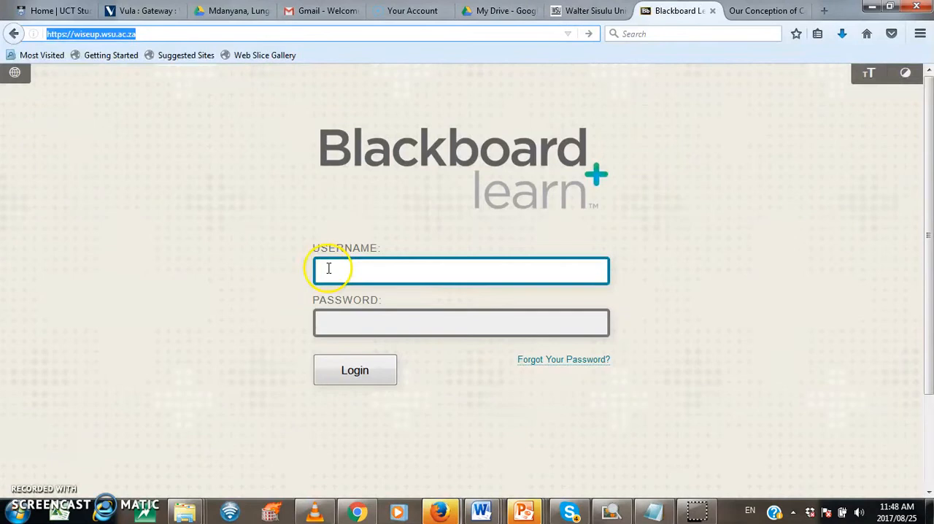
{"action": "left_click", "coordinate": [461, 323]}
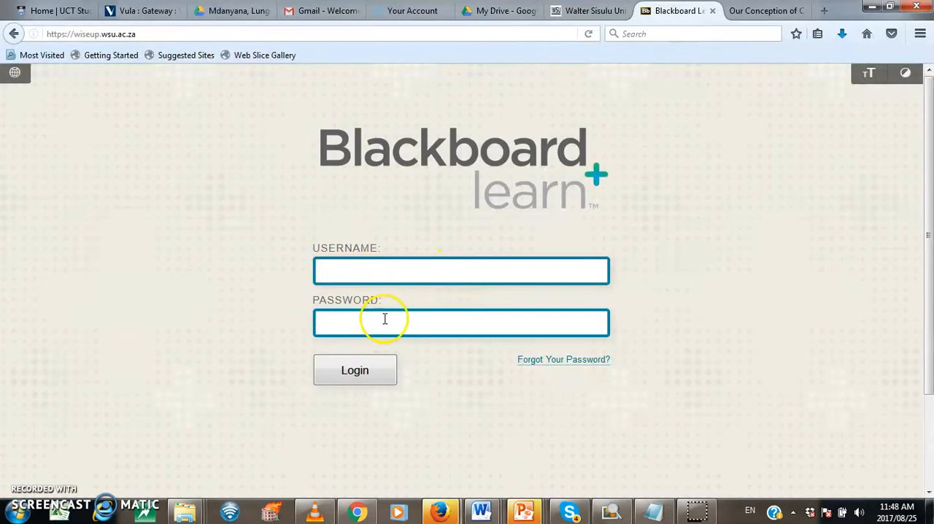
{"action": "left_click", "coordinate": [460, 271]}
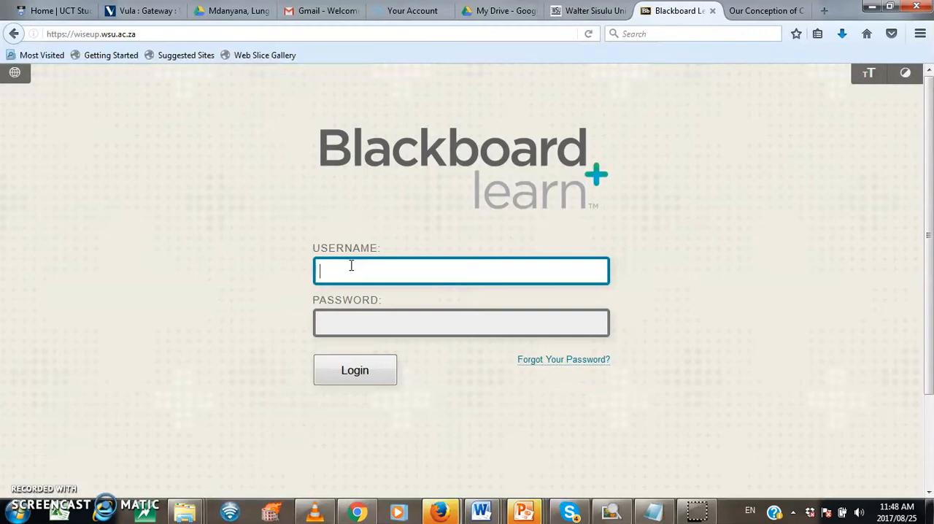
{"action": "type", "text": "217271294"}
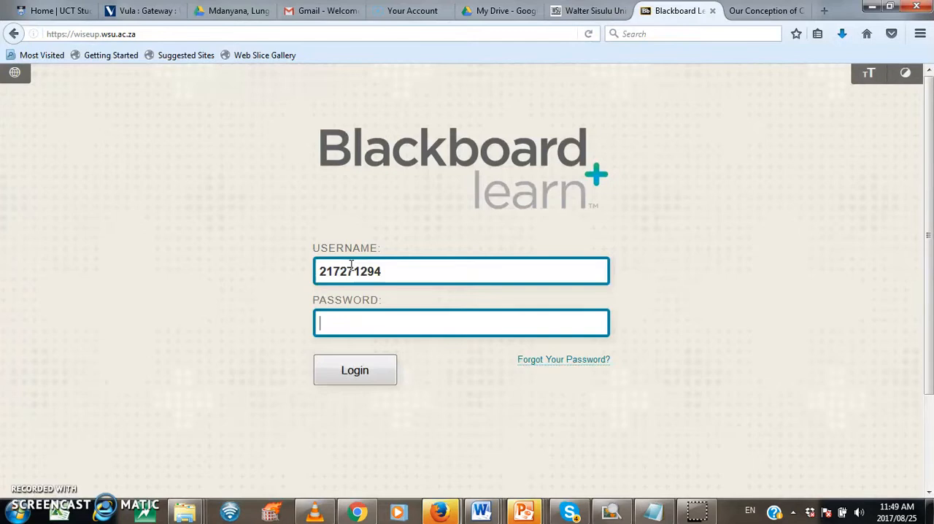
{"action": "type", "text": "•"}
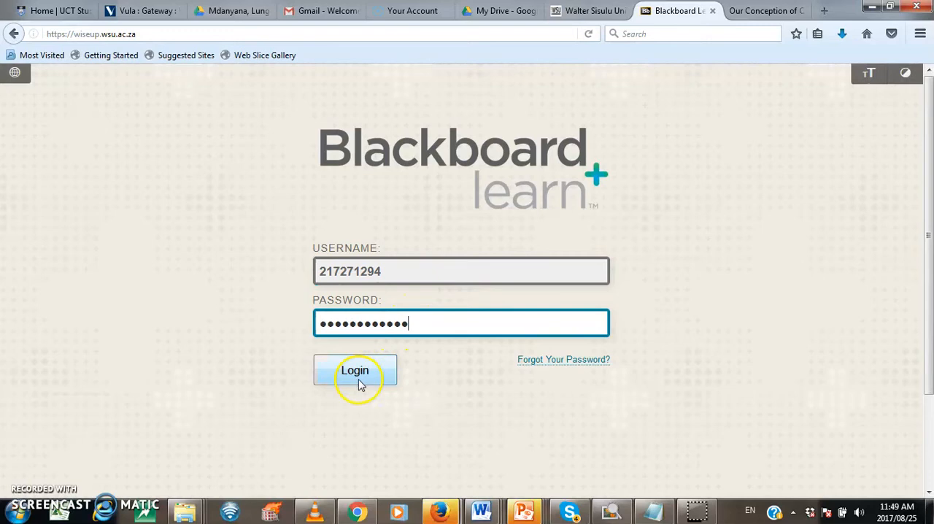
Step: Log in to reach the WiSeUp Home tab with Tools, My Announcements and My Courses
{"action": "left_click", "coordinate": [355, 371]}
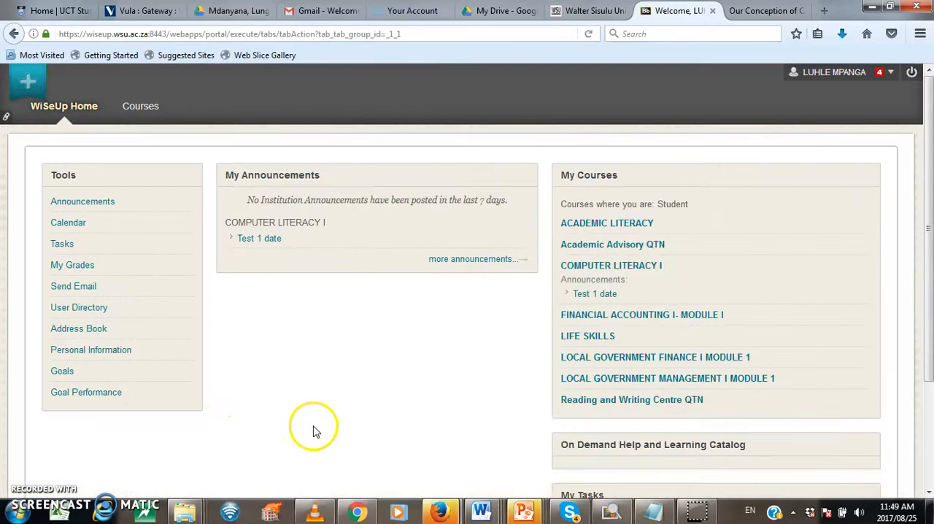
{"action": "mouse_move", "coordinate": [369, 297]}
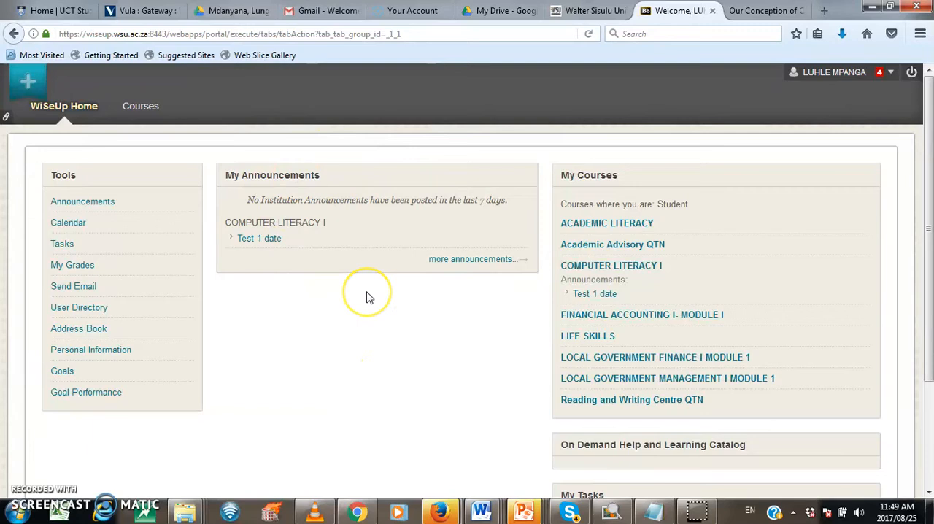
{"action": "mouse_move", "coordinate": [369, 297]}
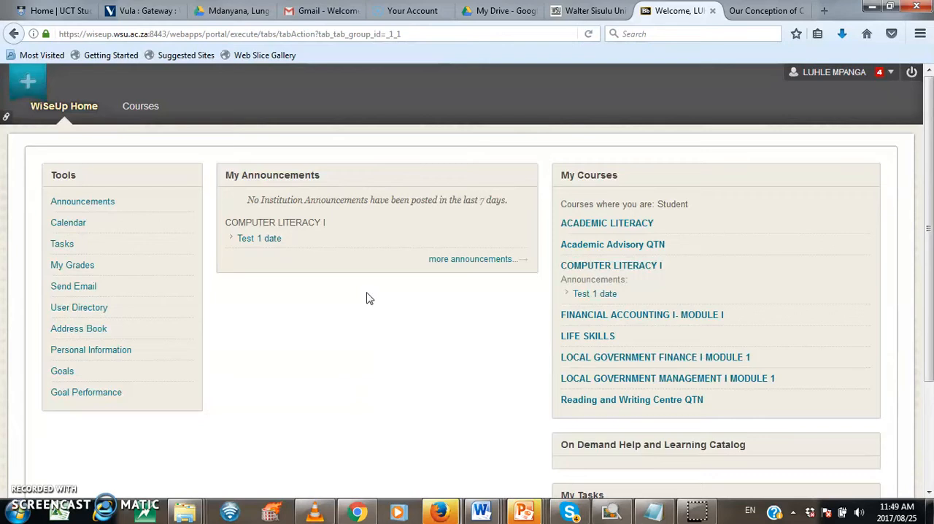
{"action": "mouse_move", "coordinate": [834, 71]}
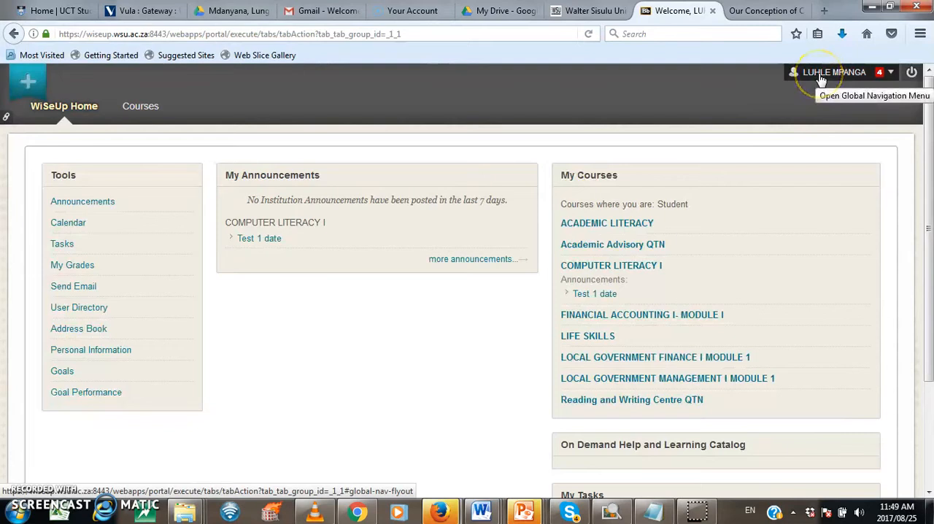
{"action": "mouse_move", "coordinate": [100, 154]}
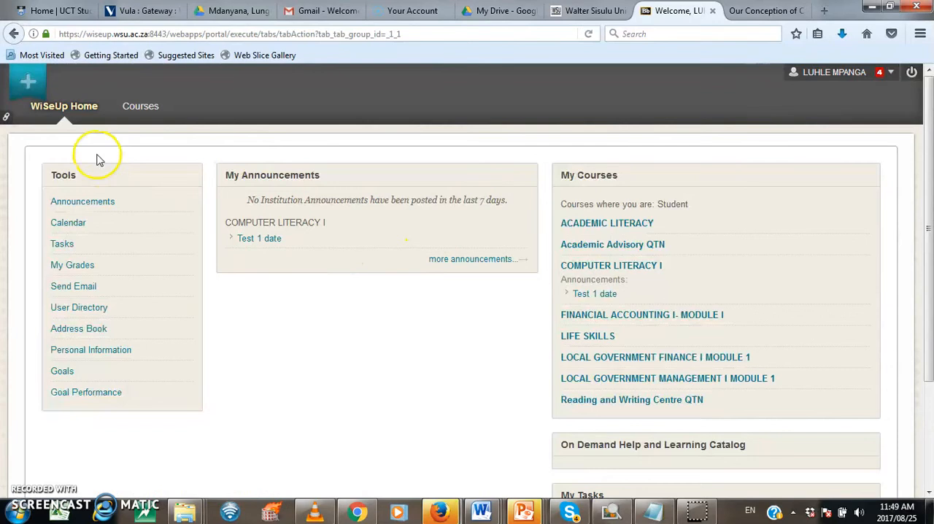
{"action": "mouse_move", "coordinate": [140, 106]}
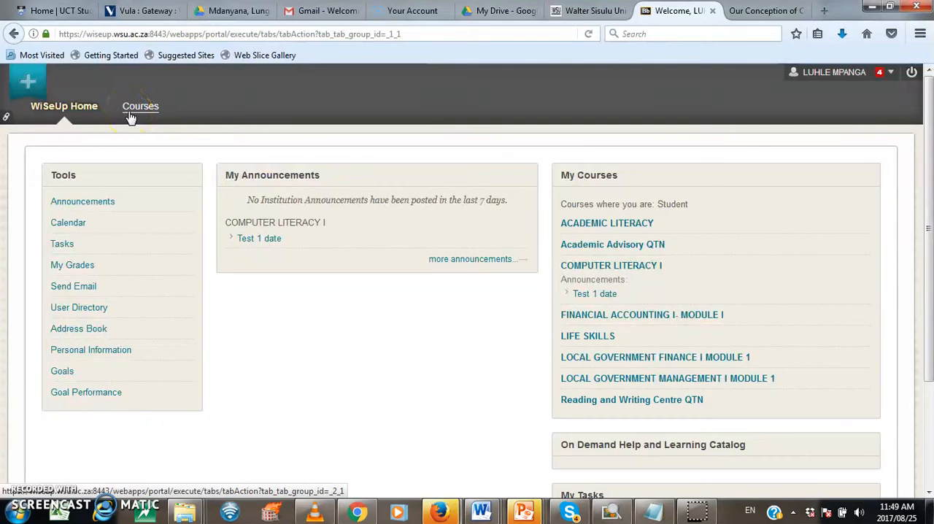
{"action": "mouse_move", "coordinate": [138, 201]}
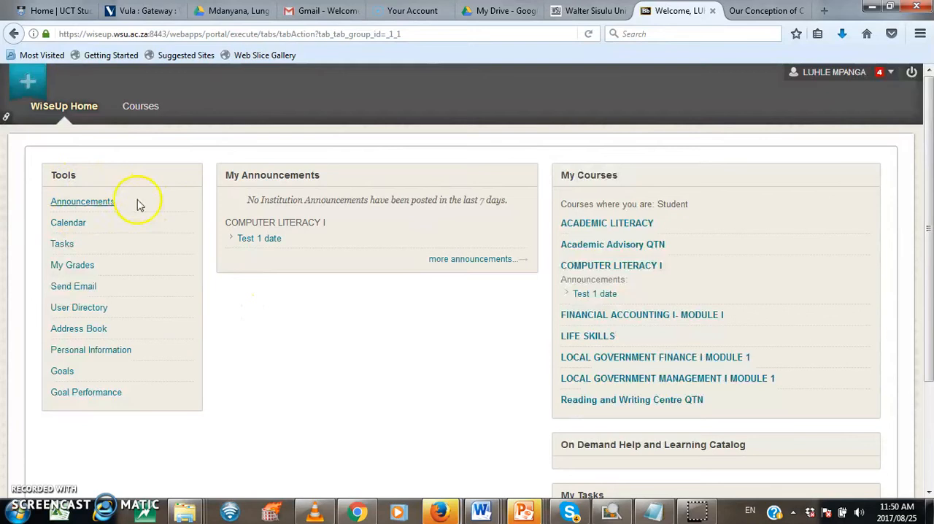
{"action": "mouse_move", "coordinate": [487, 335]}
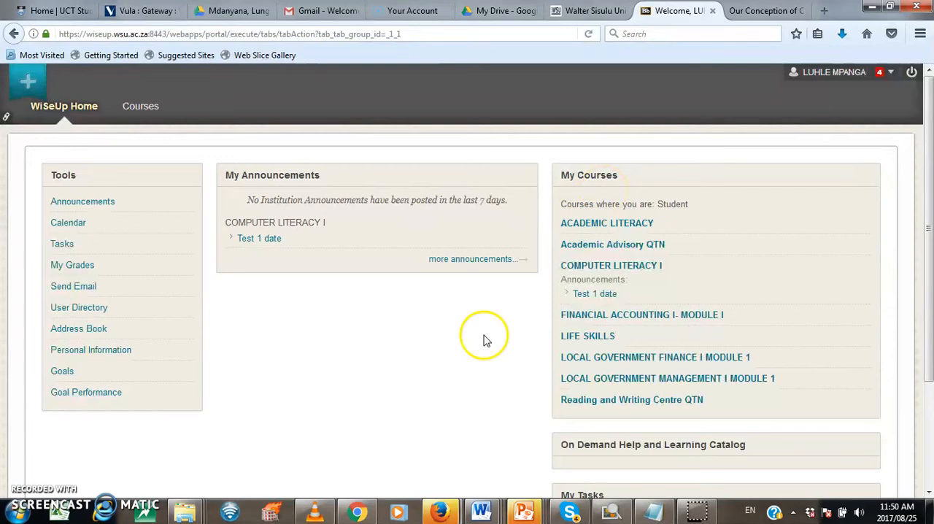
{"action": "mouse_move", "coordinate": [287, 383]}
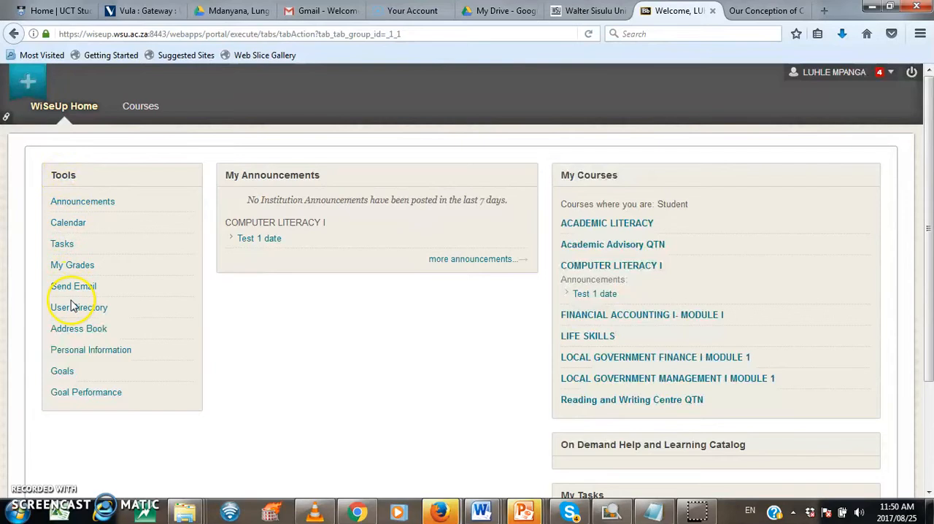
Step: Reach the Change Password form via Personal Information in Tools
{"action": "left_click", "coordinate": [91, 350]}
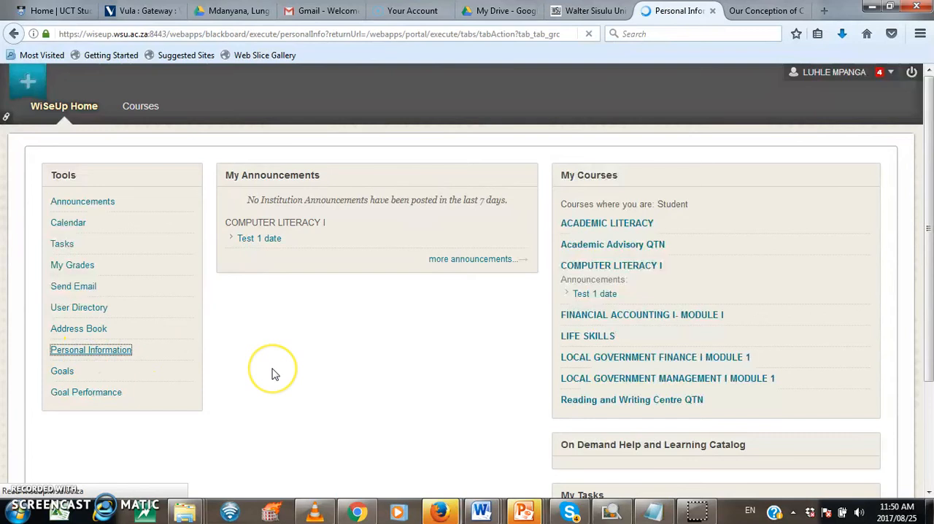
{"action": "left_click", "coordinate": [91, 350]}
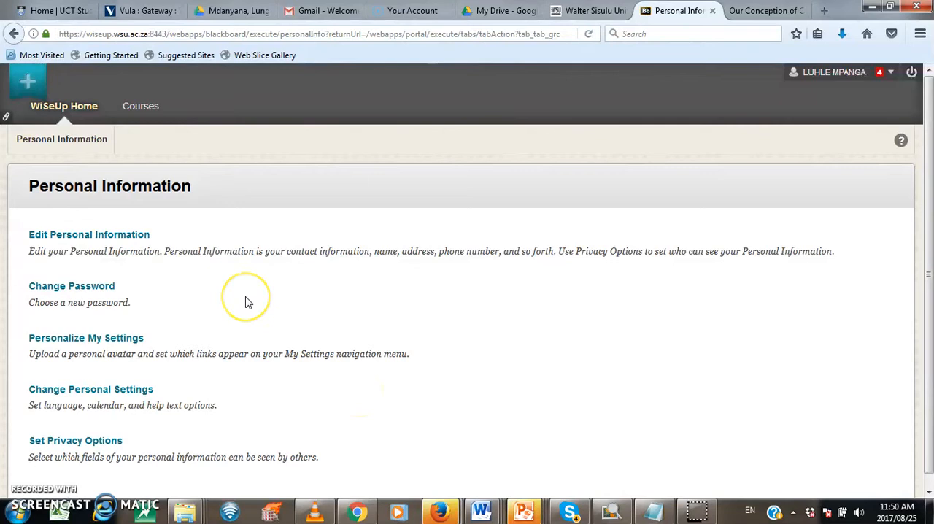
{"action": "mouse_move", "coordinate": [193, 323]}
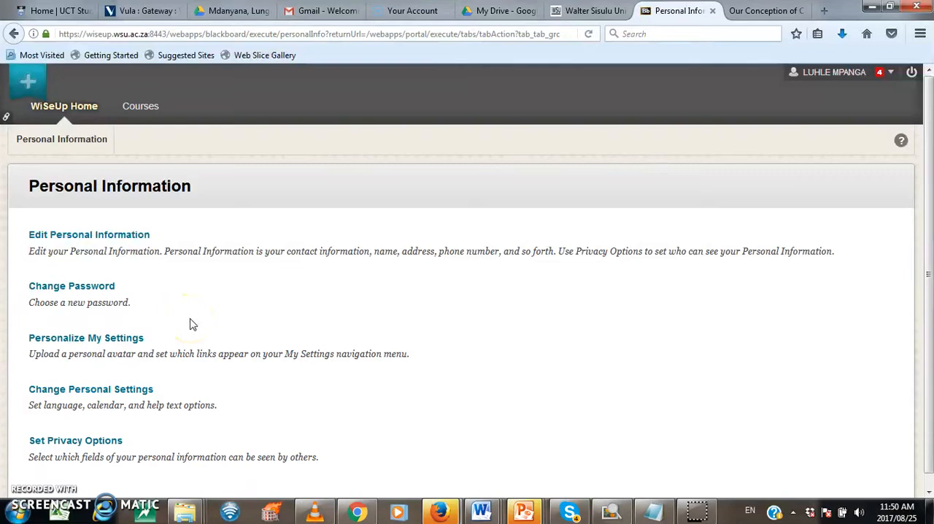
{"action": "left_click", "coordinate": [72, 285]}
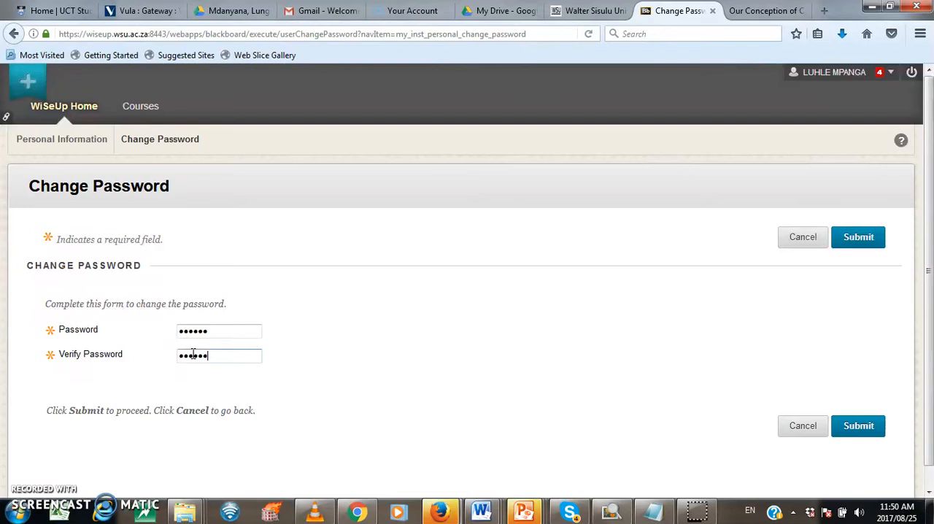
Step: Submit the new password, leaving both password fields empty again
{"action": "left_click", "coordinate": [858, 236]}
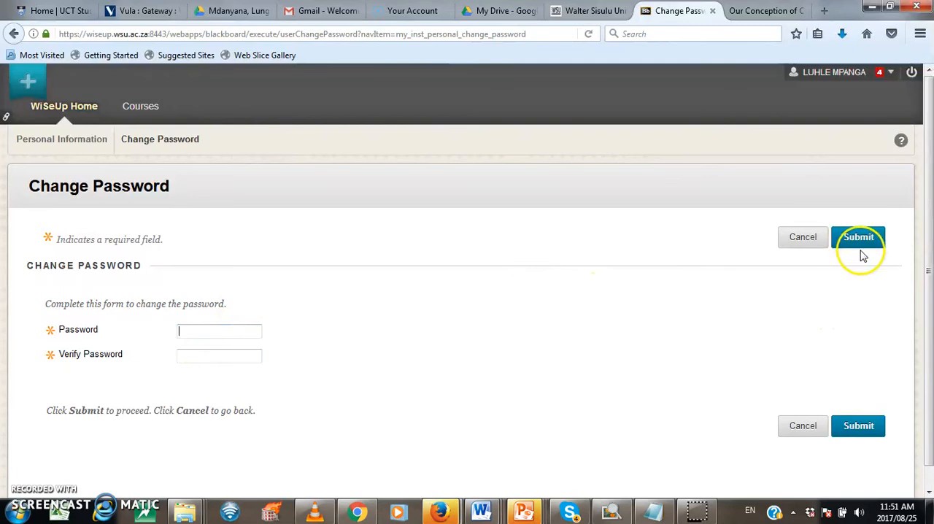
{"action": "mouse_move", "coordinate": [212, 417]}
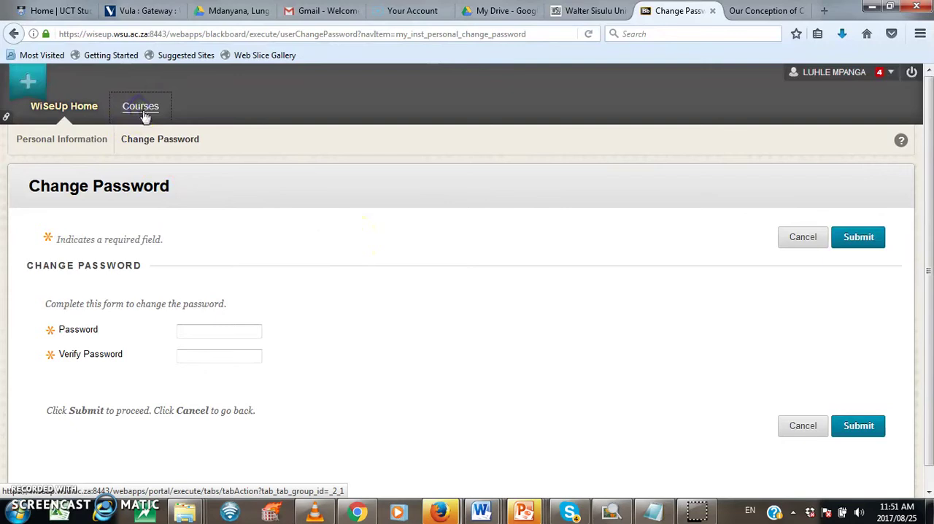
{"action": "left_click", "coordinate": [140, 106]}
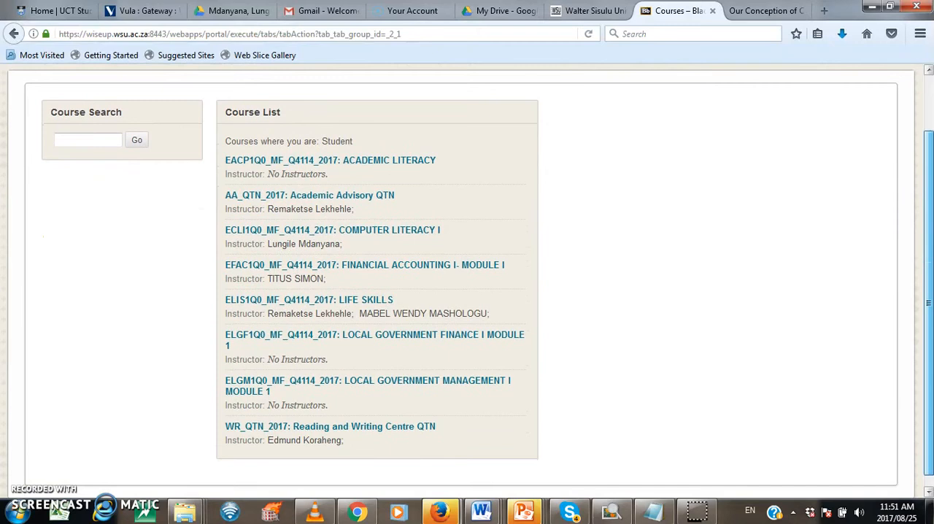
{"action": "scroll", "scroll_direction": "up", "scroll_amount": 3}
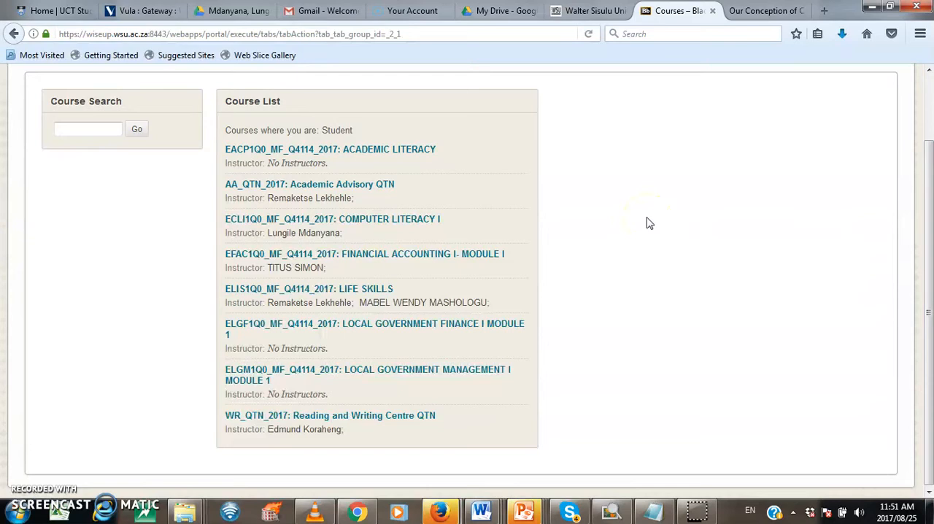
{"action": "mouse_move", "coordinate": [321, 159]}
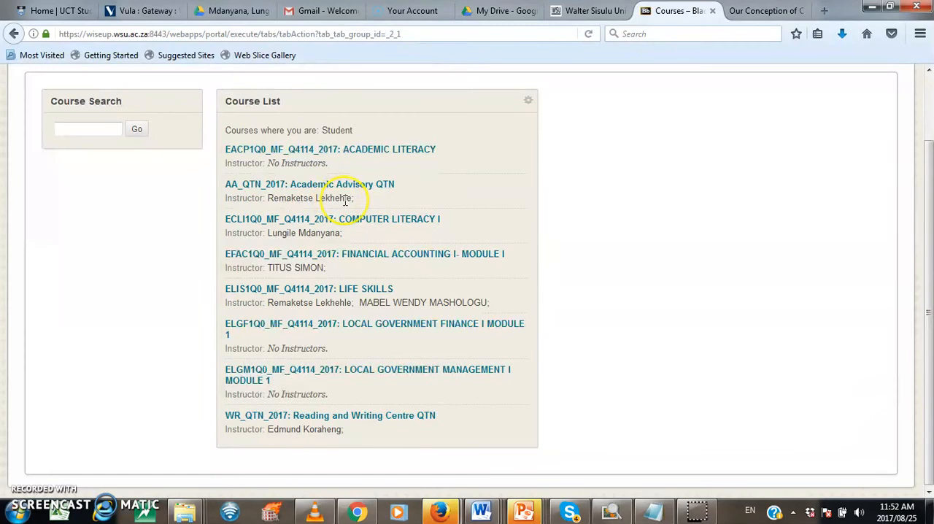
{"action": "mouse_move", "coordinate": [347, 232]}
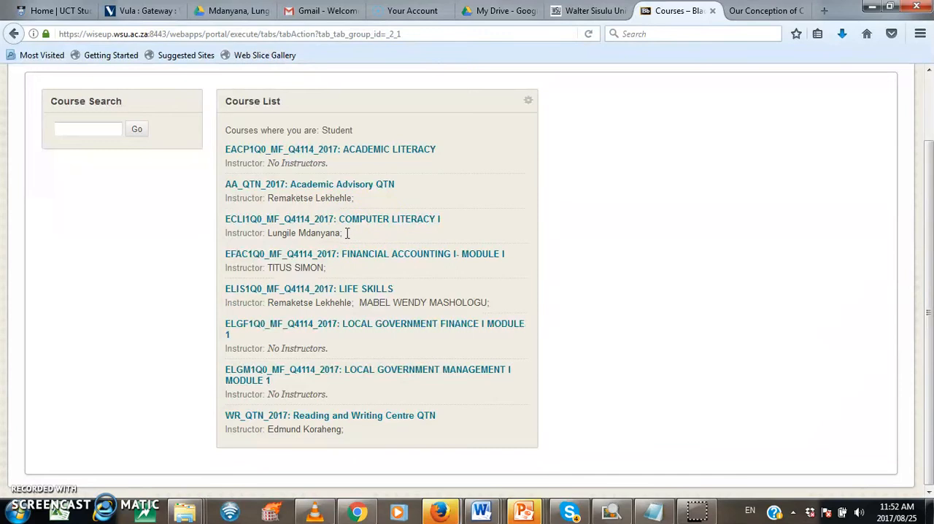
{"action": "mouse_move", "coordinate": [256, 349]}
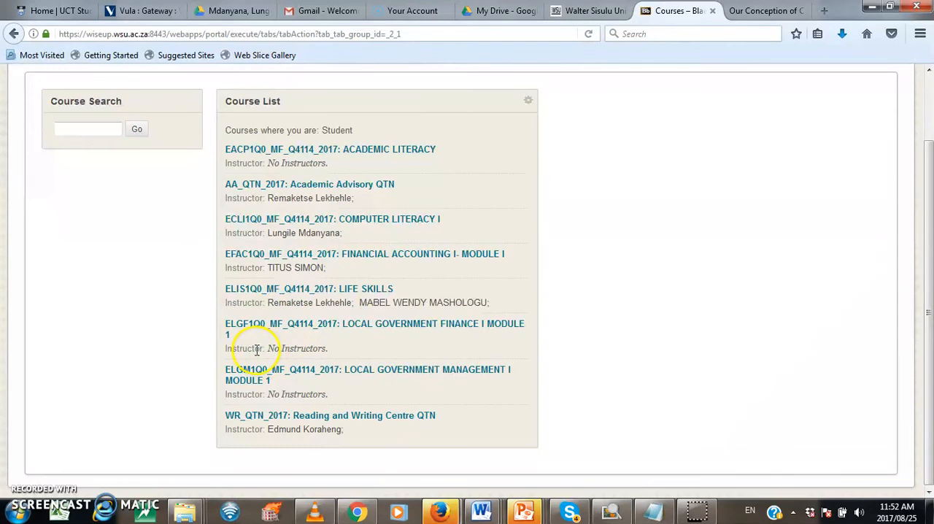
{"action": "mouse_move", "coordinate": [414, 235]}
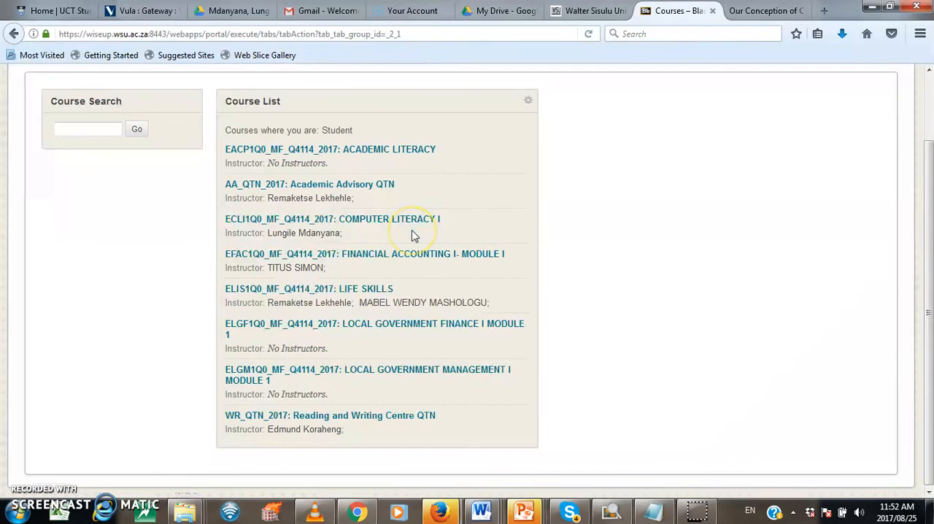
{"action": "mouse_move", "coordinate": [412, 235]}
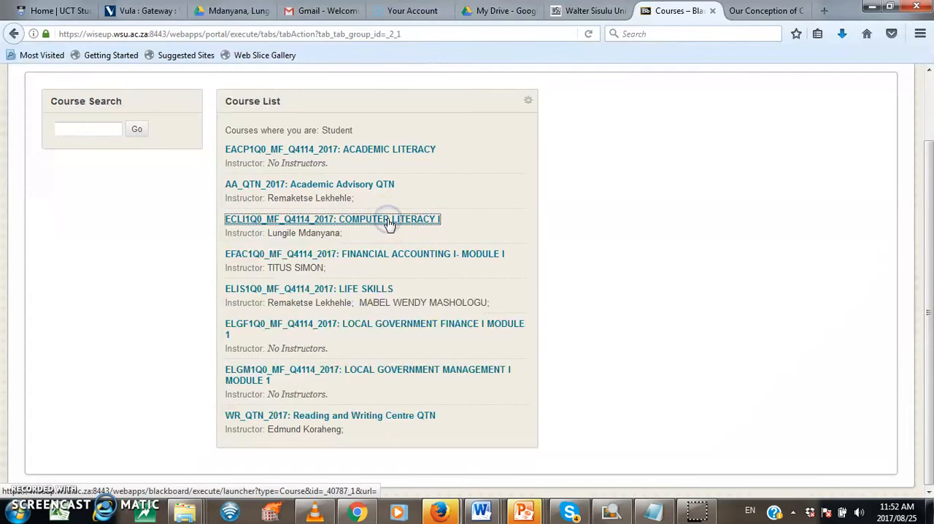
Step: Enter the ECLI1Q0 Computer Literacy I course from the Course List
{"action": "left_click", "coordinate": [332, 219]}
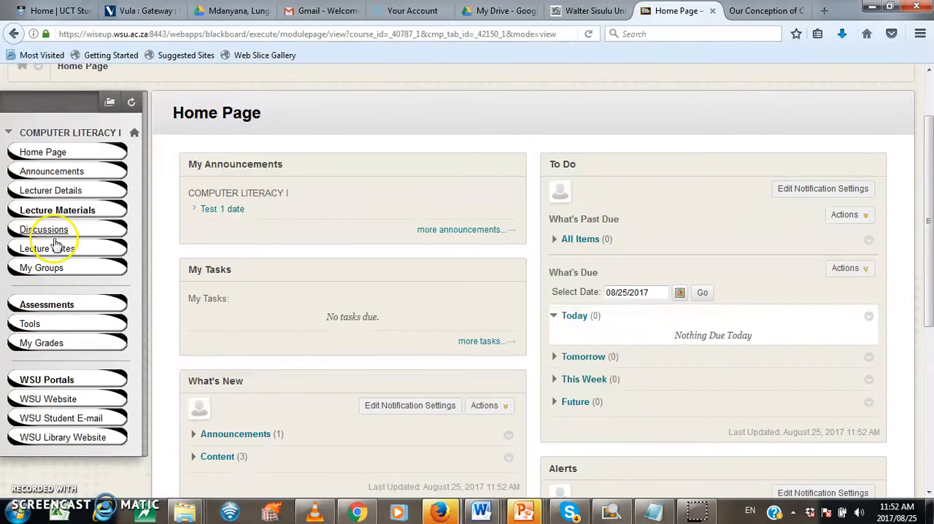
{"action": "mouse_move", "coordinate": [186, 205]}
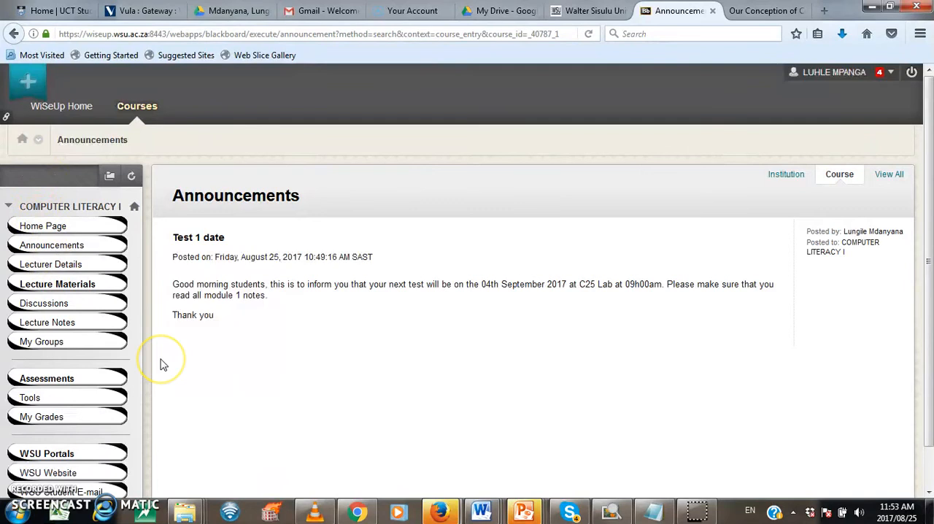
{"action": "mouse_move", "coordinate": [378, 354]}
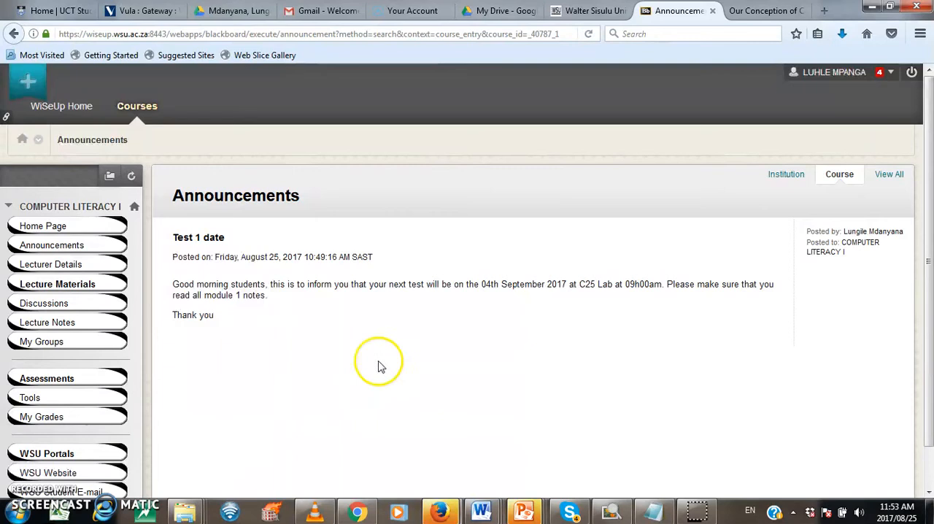
{"action": "mouse_move", "coordinate": [308, 353]}
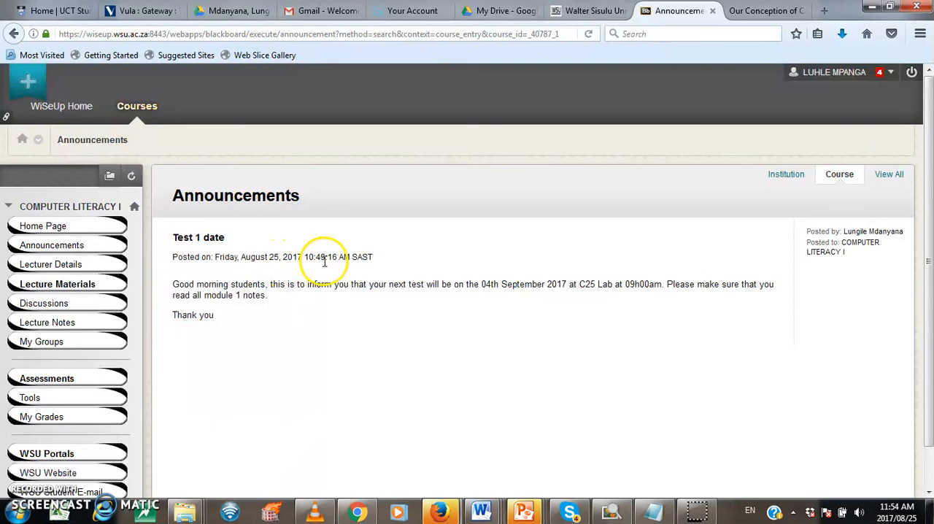
{"action": "mouse_move", "coordinate": [809, 248]}
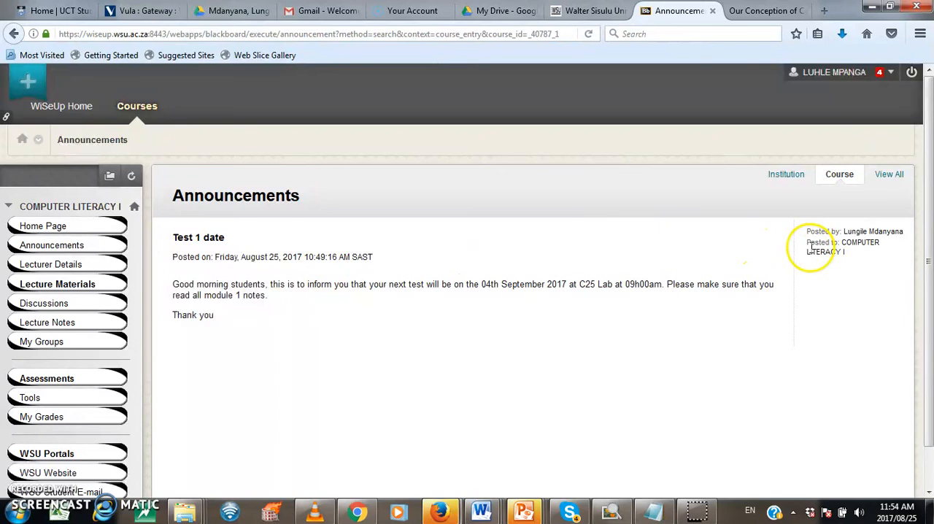
{"action": "mouse_move", "coordinate": [821, 237]}
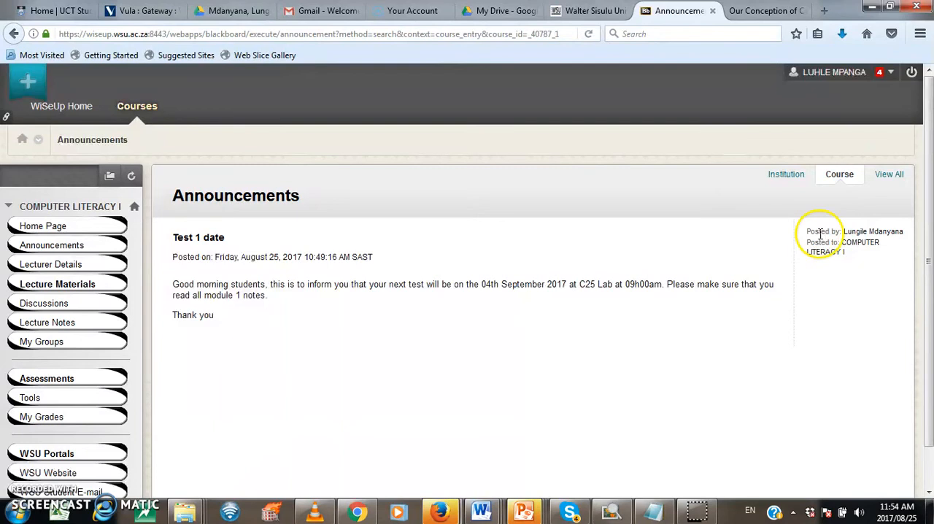
{"action": "mouse_move", "coordinate": [193, 284]}
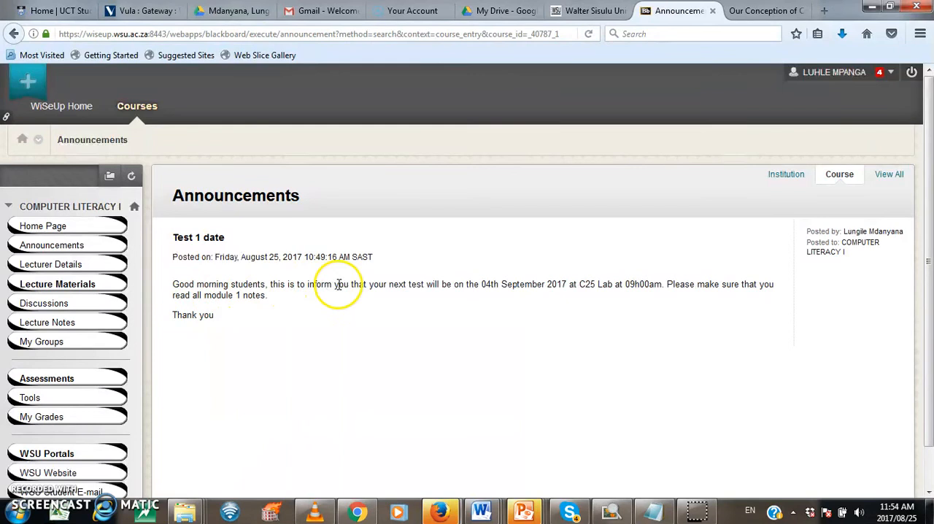
{"action": "mouse_move", "coordinate": [574, 284]}
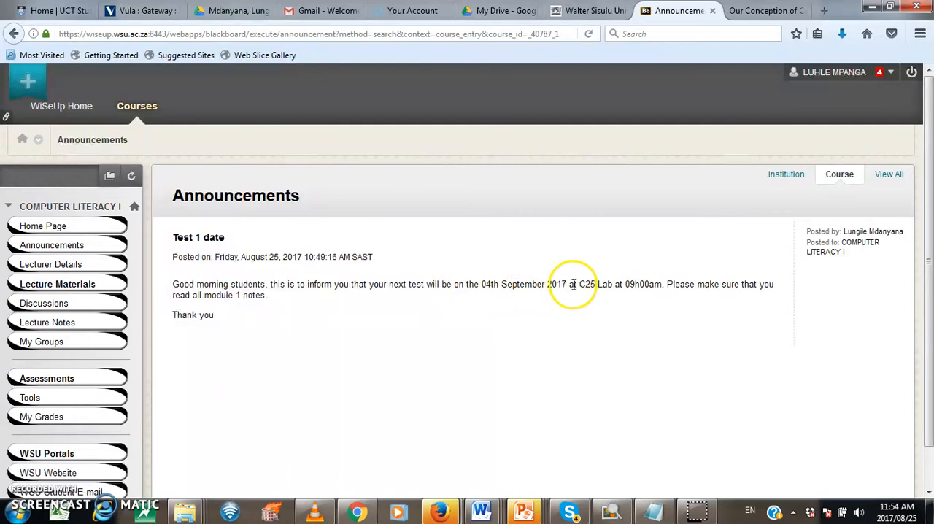
{"action": "mouse_move", "coordinate": [208, 306]}
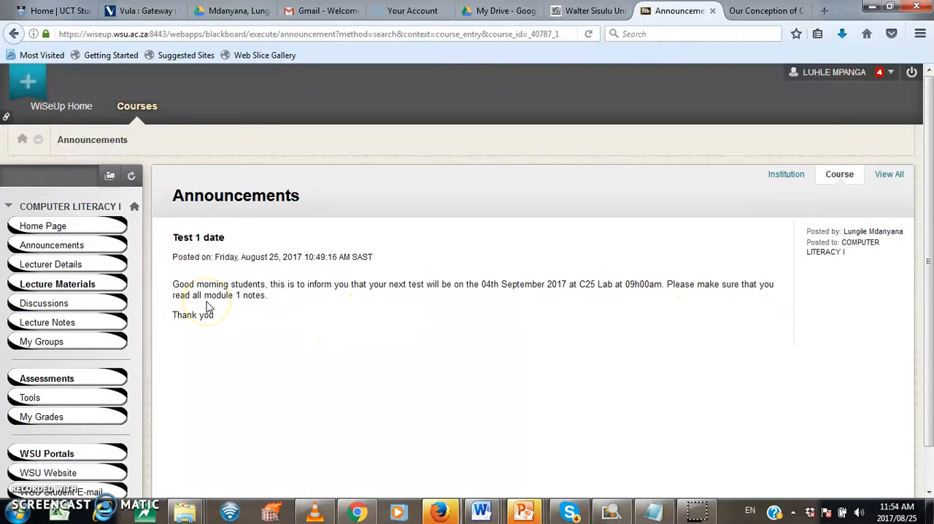
{"action": "mouse_move", "coordinate": [219, 320]}
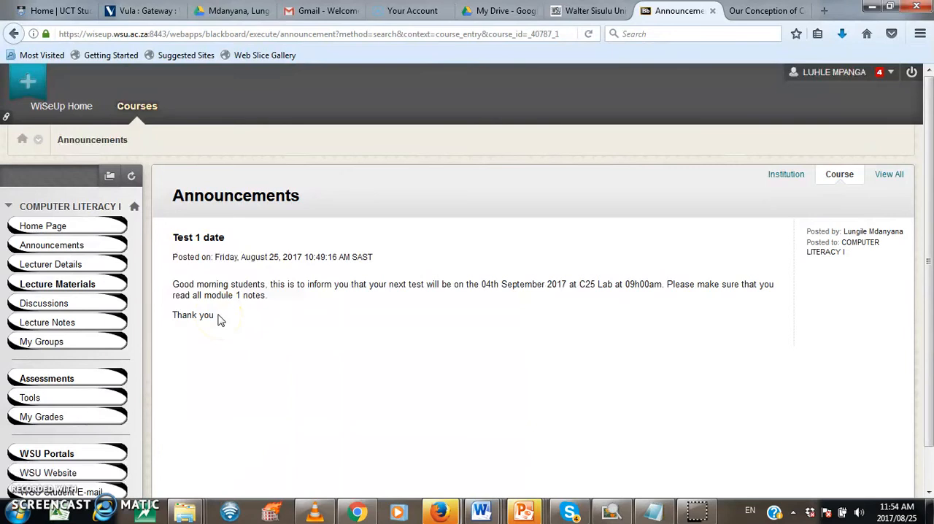
{"action": "mouse_move", "coordinate": [223, 352]}
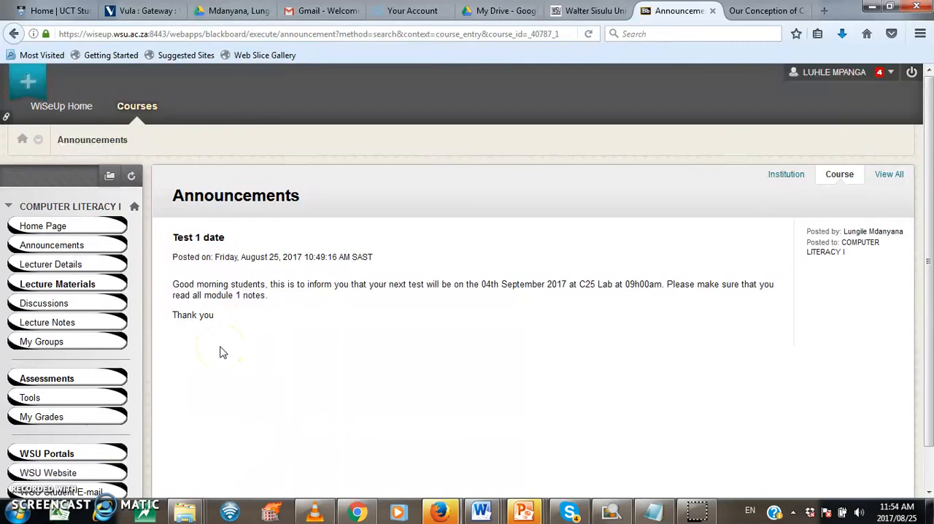
{"action": "mouse_move", "coordinate": [52, 245]}
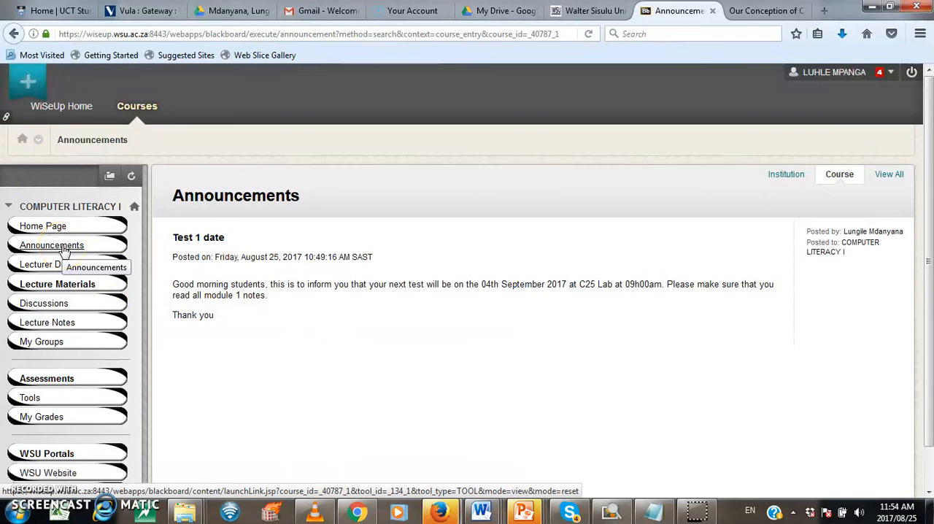
{"action": "mouse_move", "coordinate": [297, 387]}
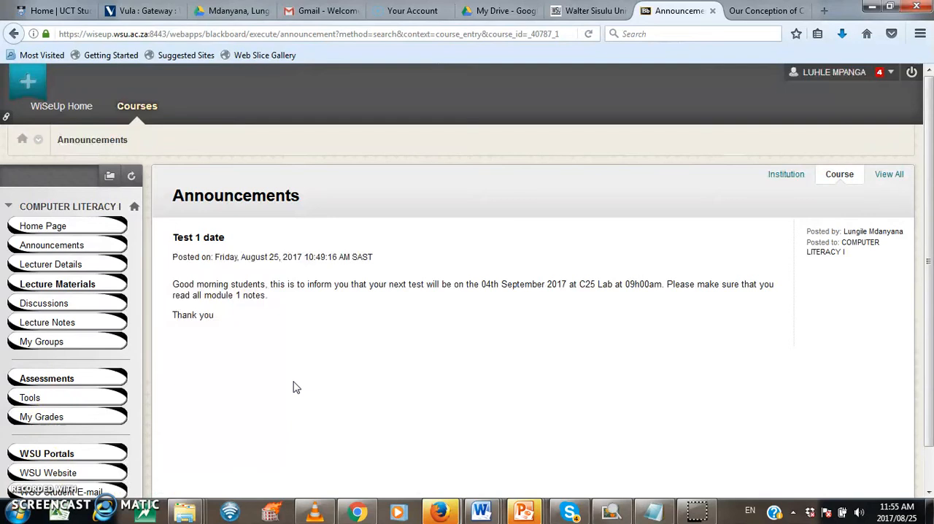
{"action": "mouse_move", "coordinate": [51, 264]}
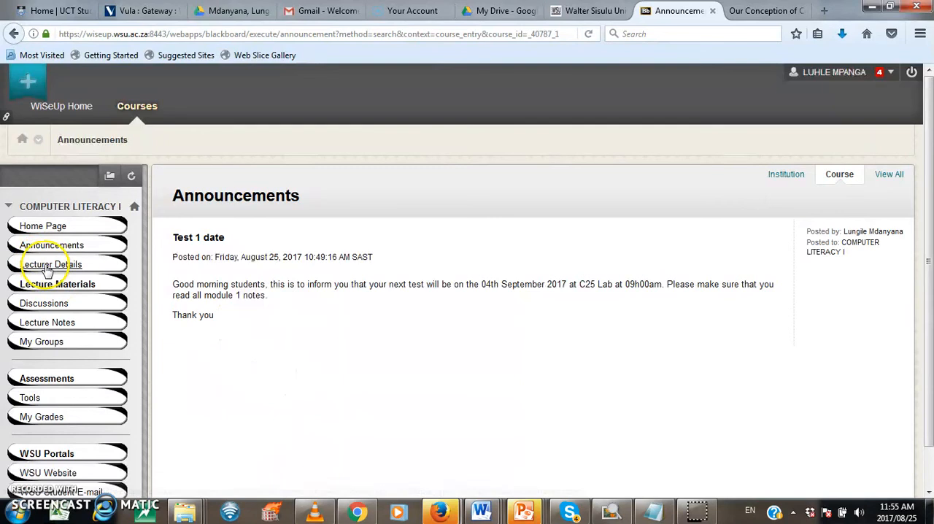
Step: Show Lecturer Details: the Contacts page with office location, hours and notes
{"action": "left_click", "coordinate": [50, 264]}
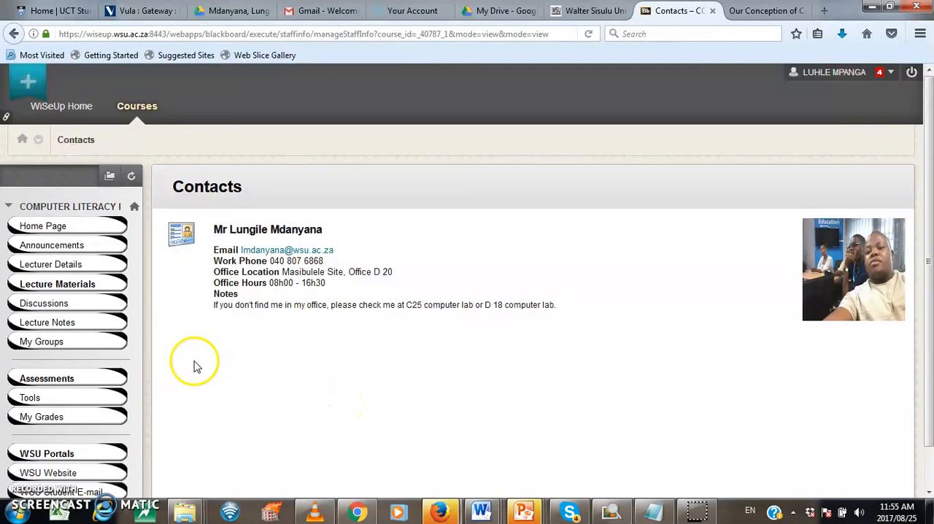
{"action": "mouse_move", "coordinate": [283, 239]}
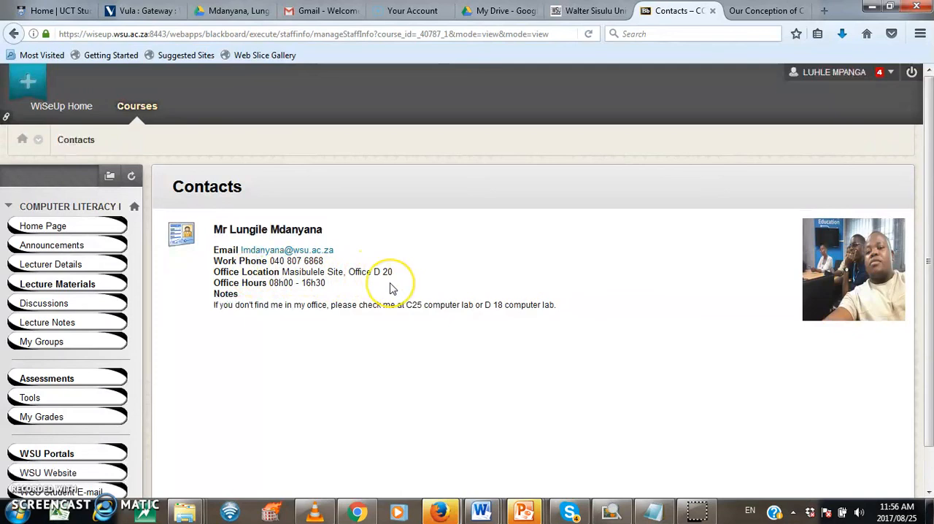
{"action": "mouse_move", "coordinate": [226, 292]}
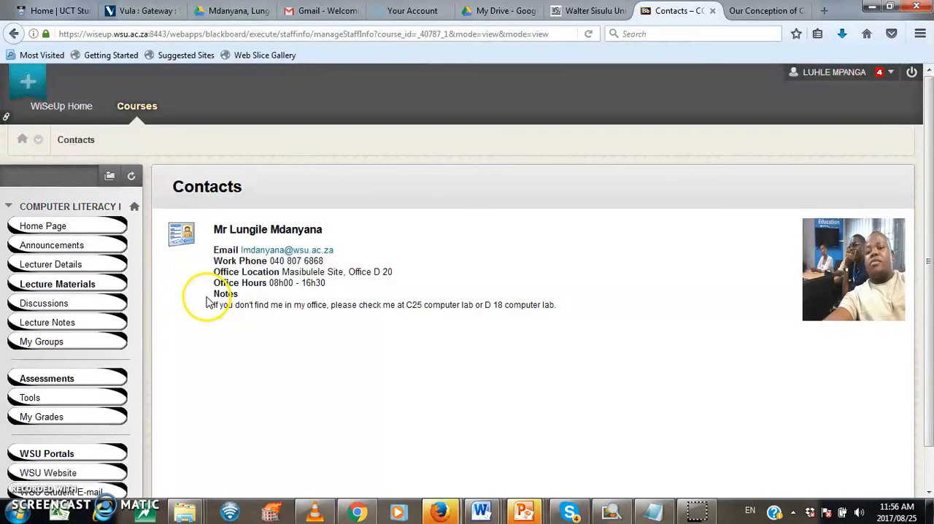
{"action": "mouse_move", "coordinate": [230, 306]}
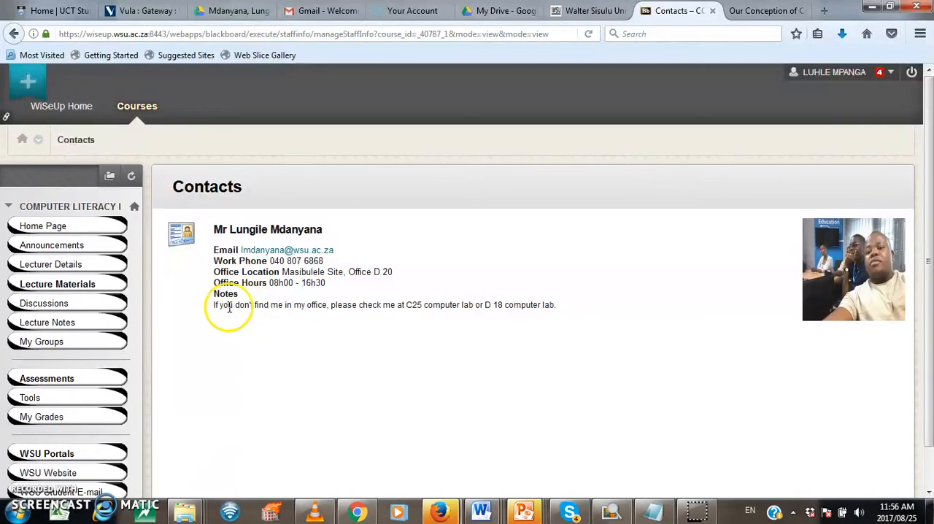
{"action": "mouse_move", "coordinate": [399, 319]}
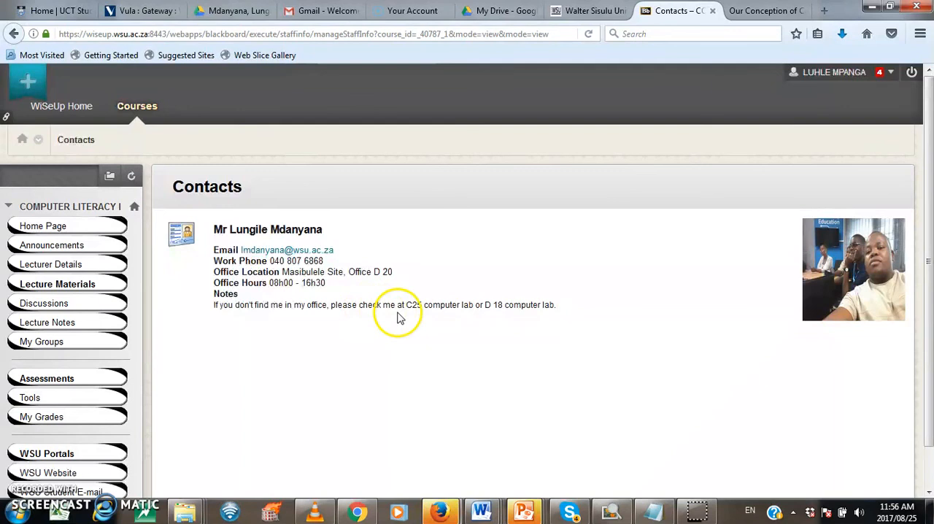
{"action": "mouse_move", "coordinate": [531, 344]}
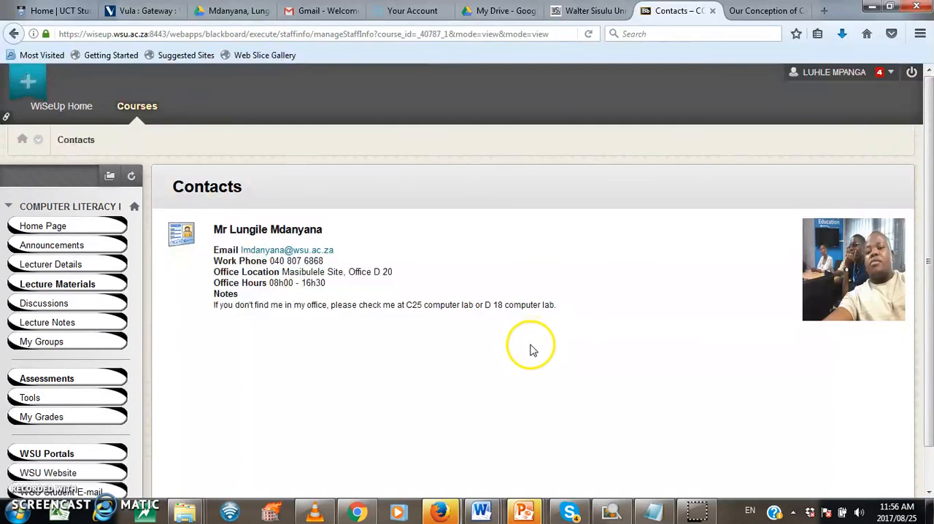
{"action": "mouse_move", "coordinate": [849, 277]}
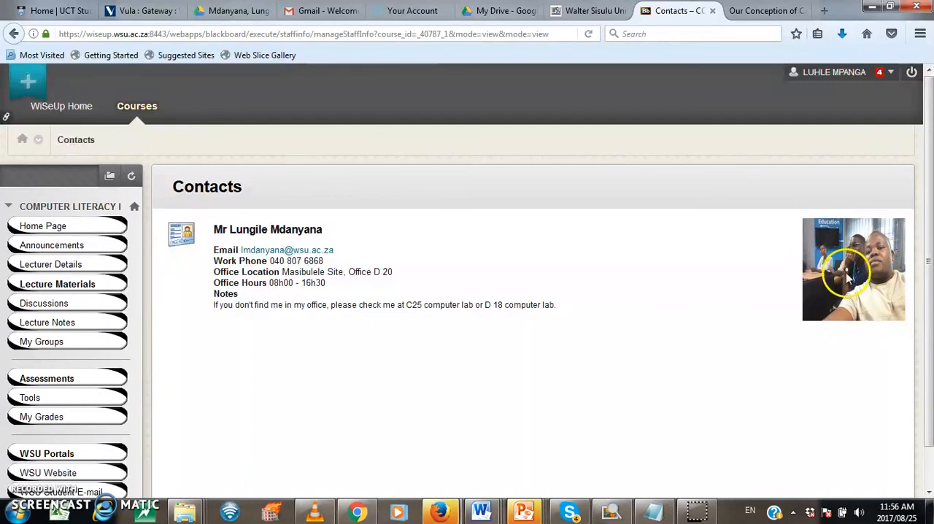
{"action": "mouse_move", "coordinate": [846, 285]}
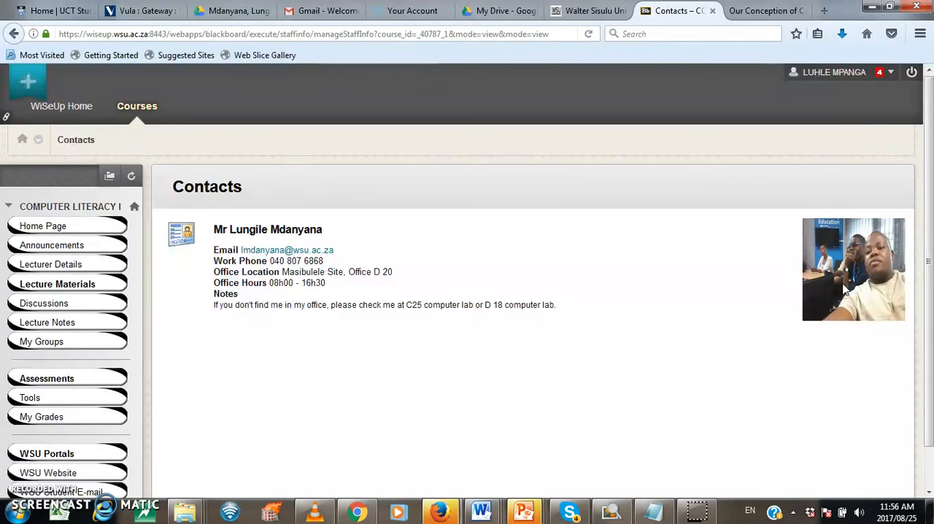
{"action": "mouse_move", "coordinate": [233, 413]}
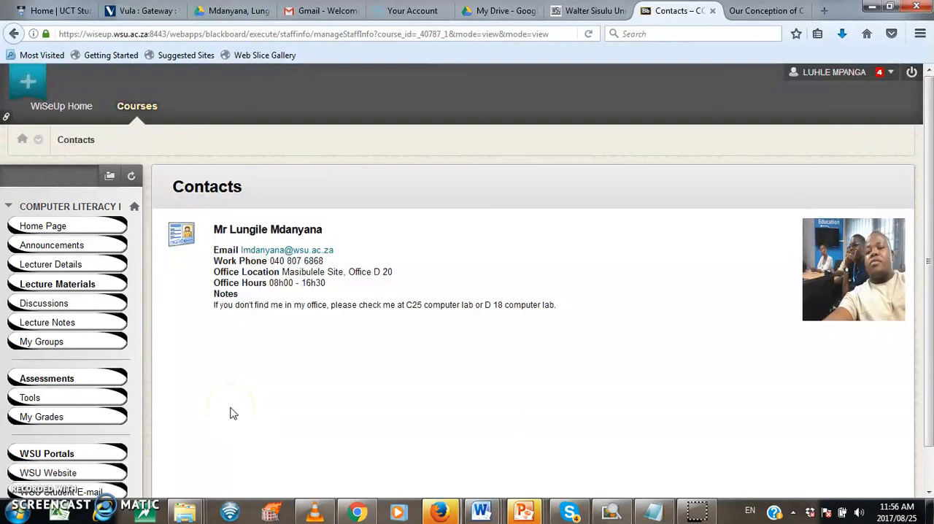